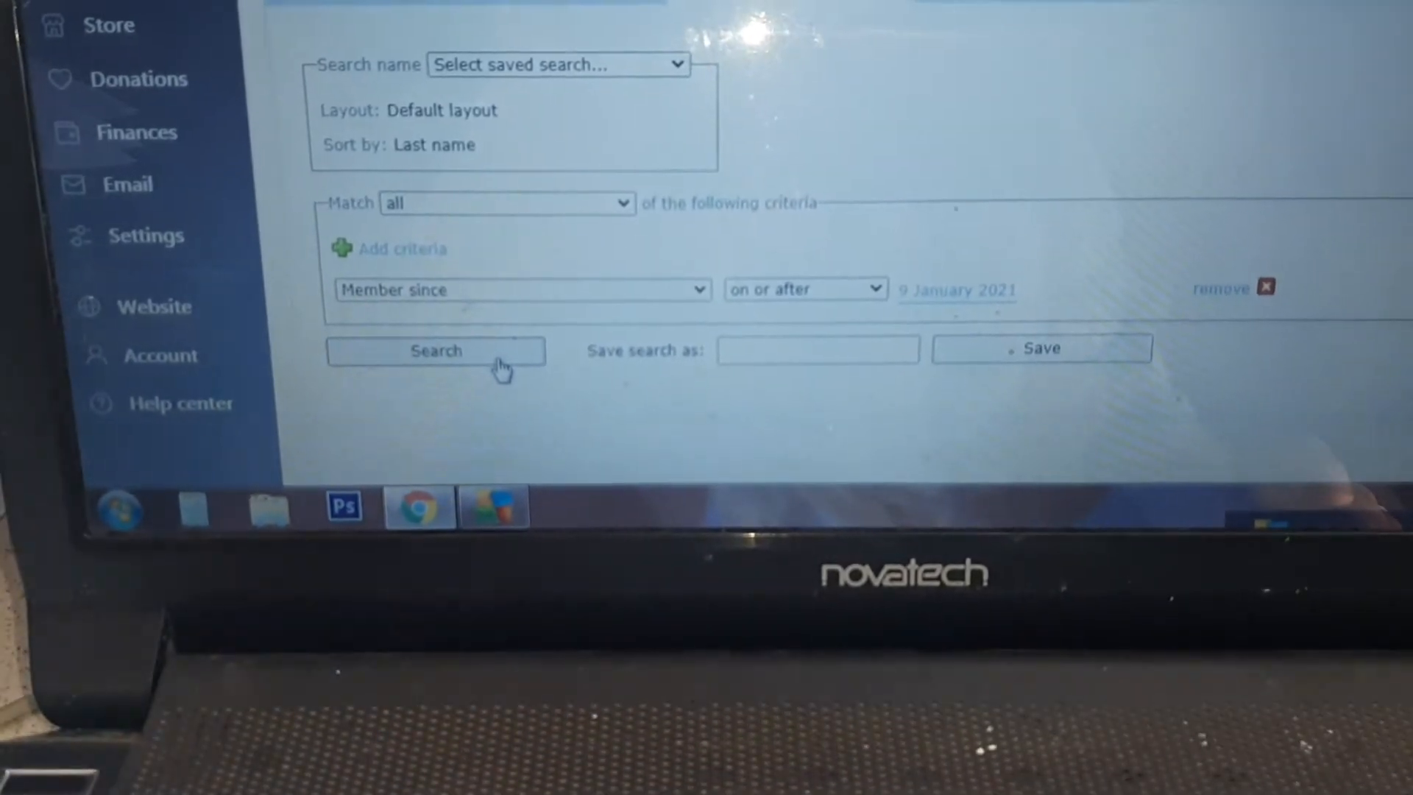
Run the advanced search for members joining on or after 9 January 2021
click(434, 350)
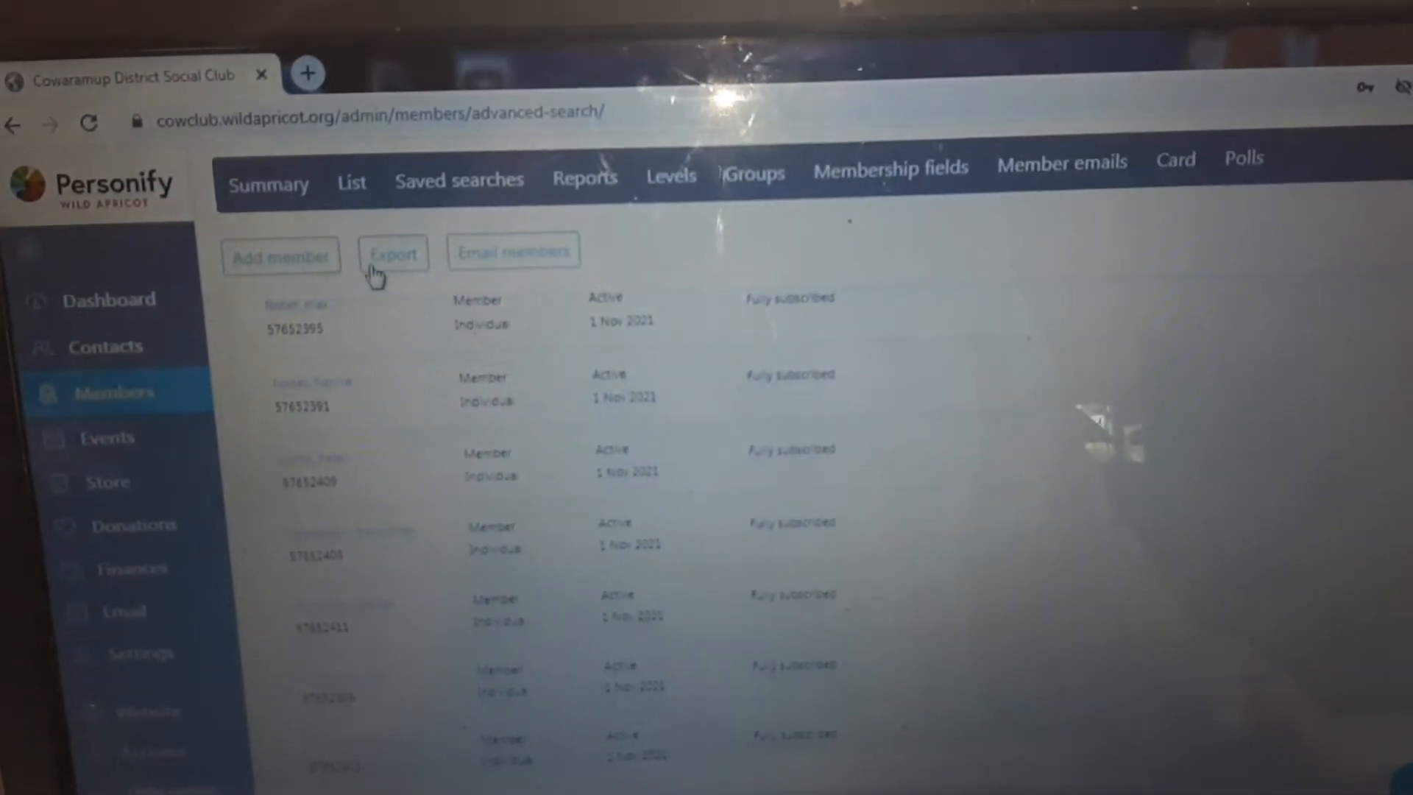
Export the found members' User ID, First name and Last name to CSV
click(392, 252)
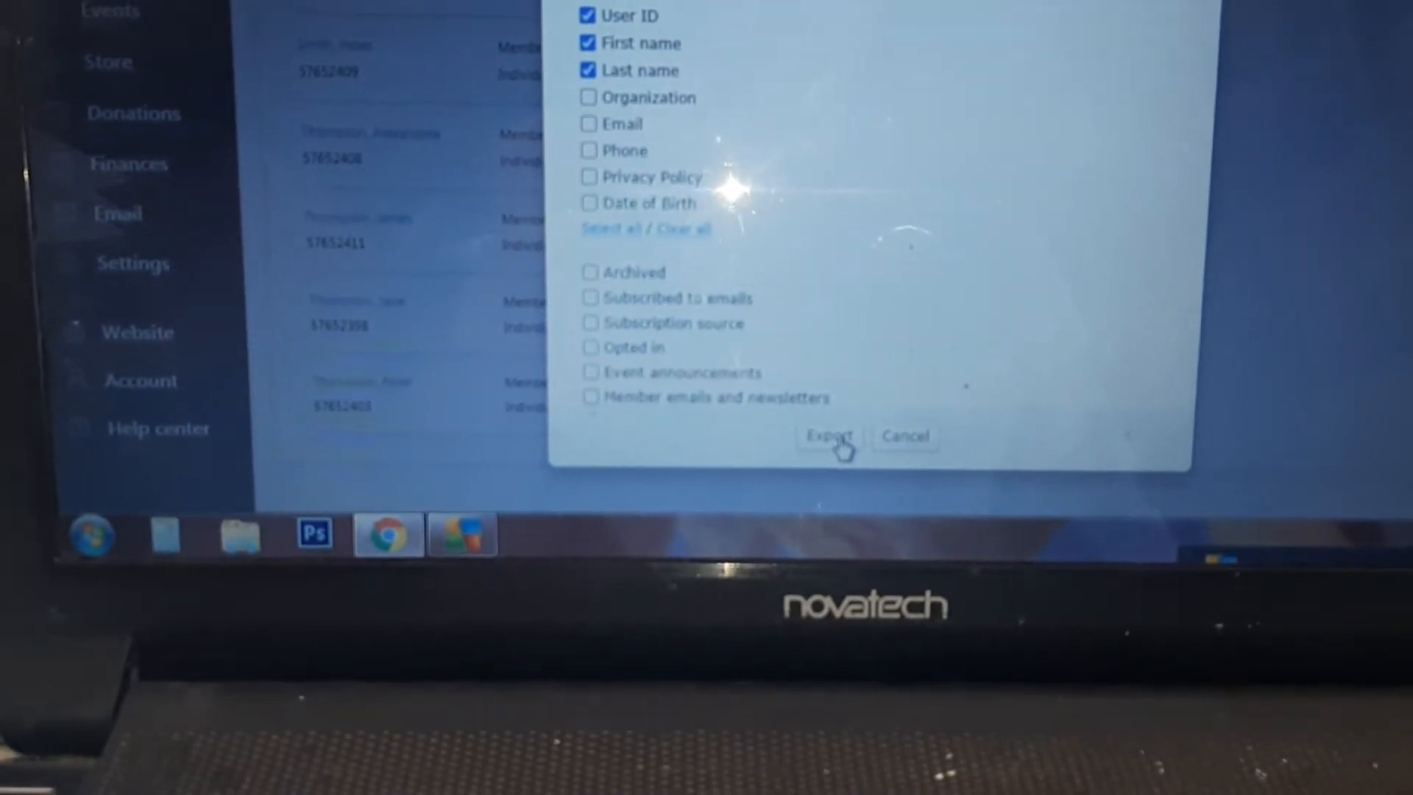
click(826, 435)
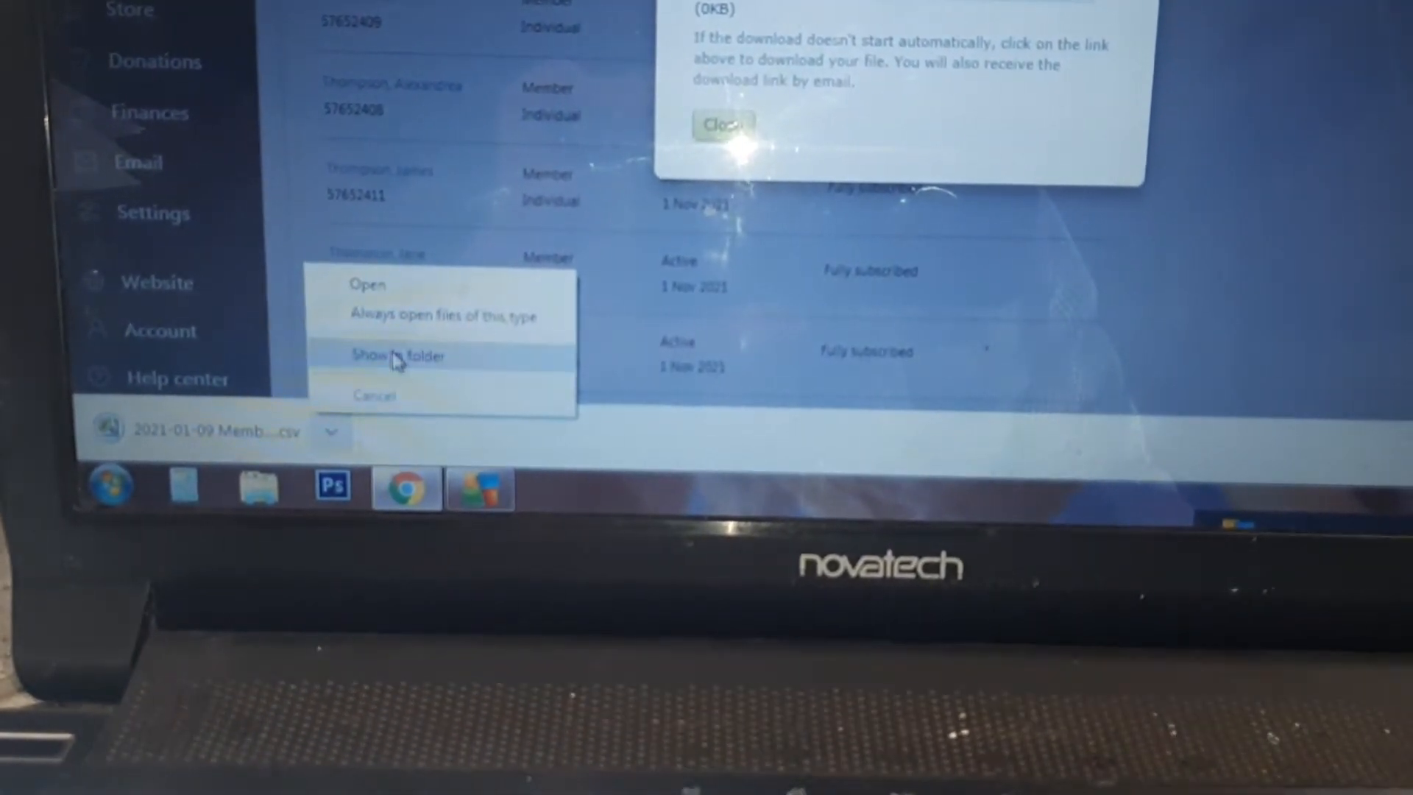
Show the downloaded members CSV in its desktop folder
click(399, 355)
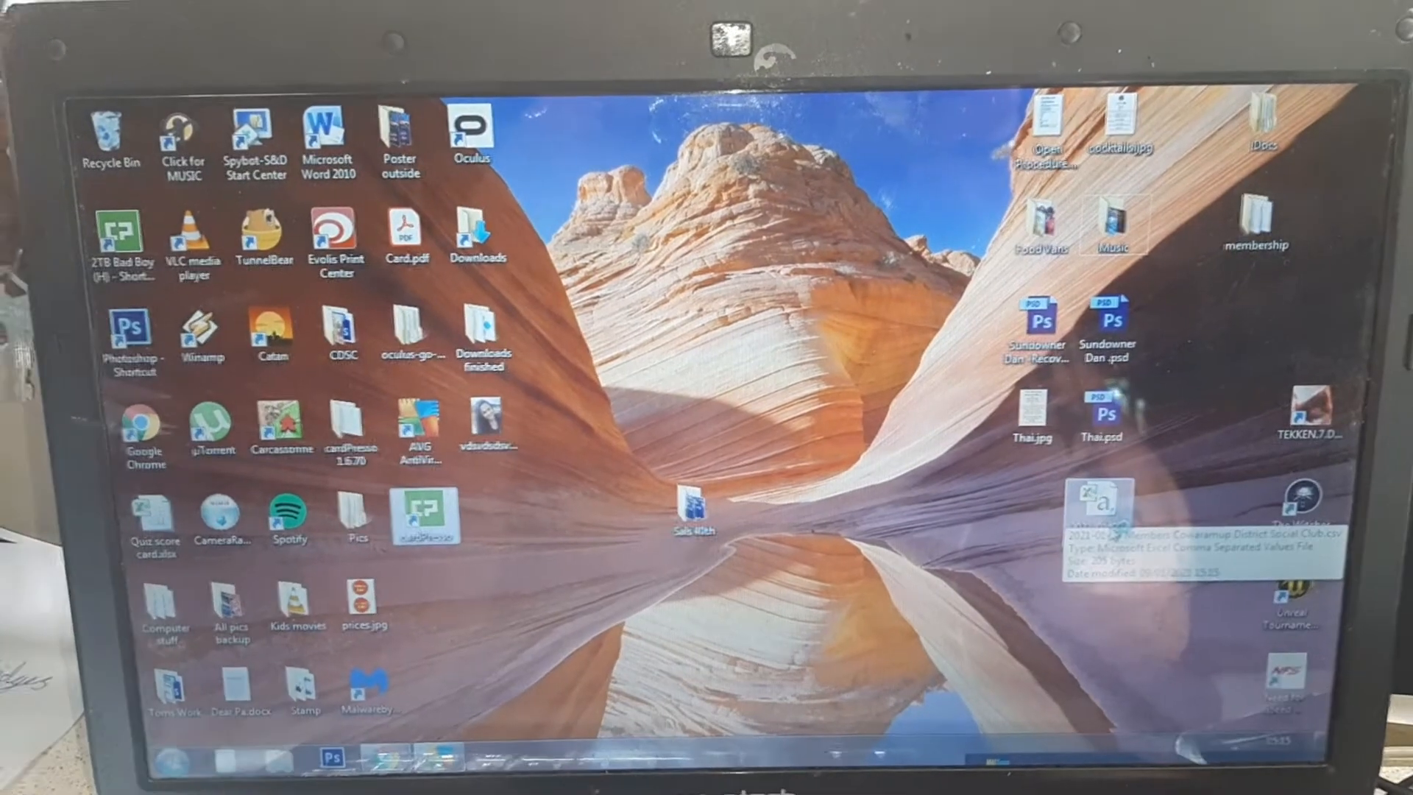
Launch cardPresso and decline the EPSON printer driver warning
double_click(419, 514)
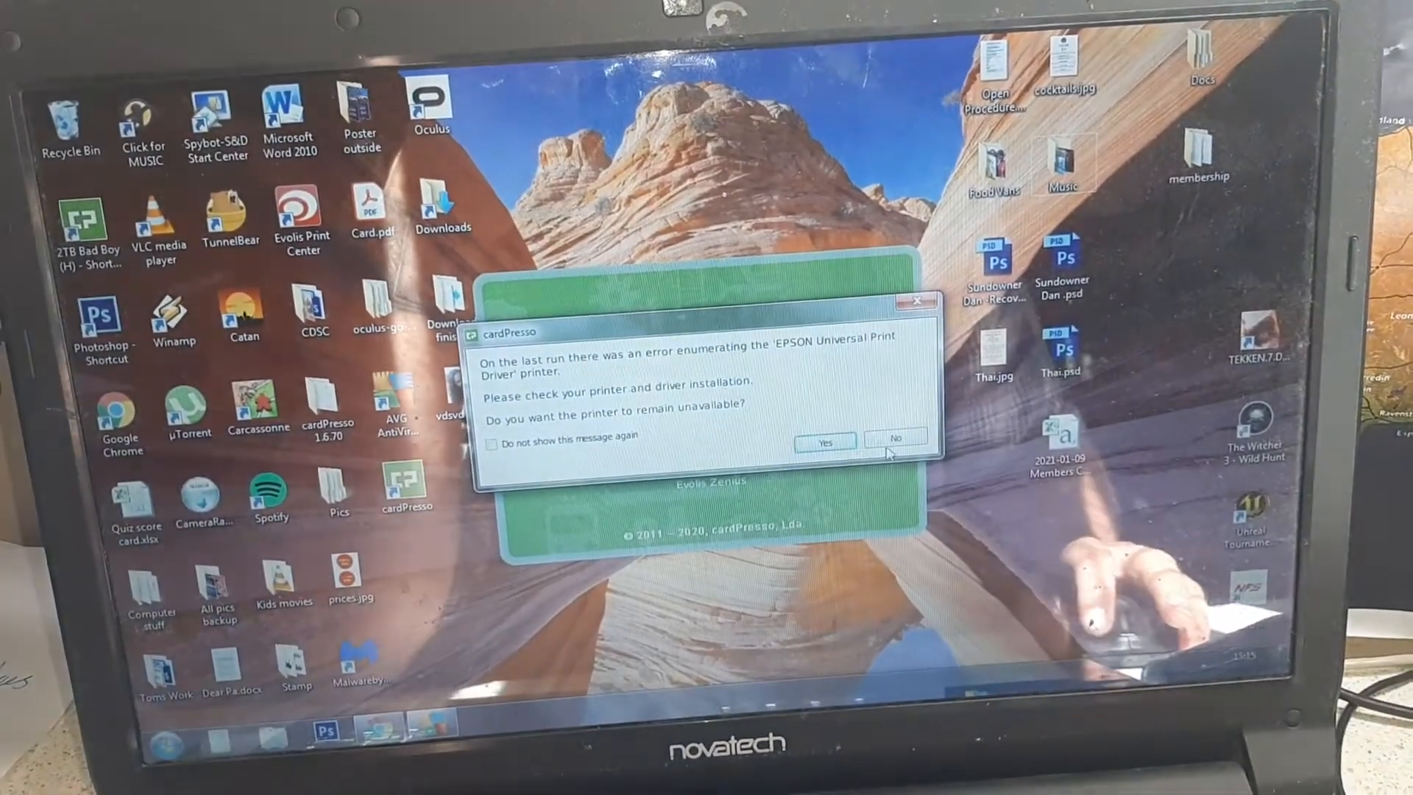
click(894, 441)
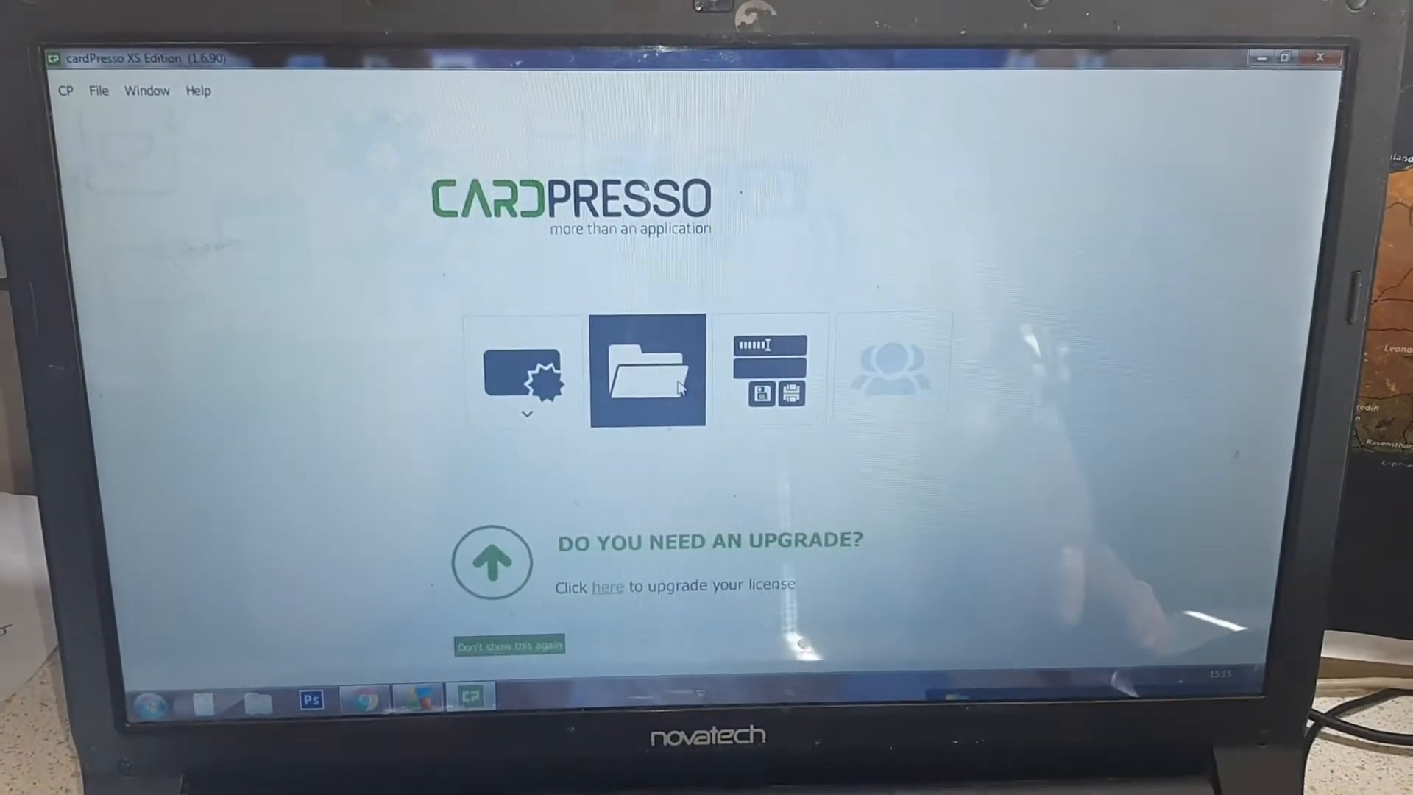
mouse_move(647, 369)
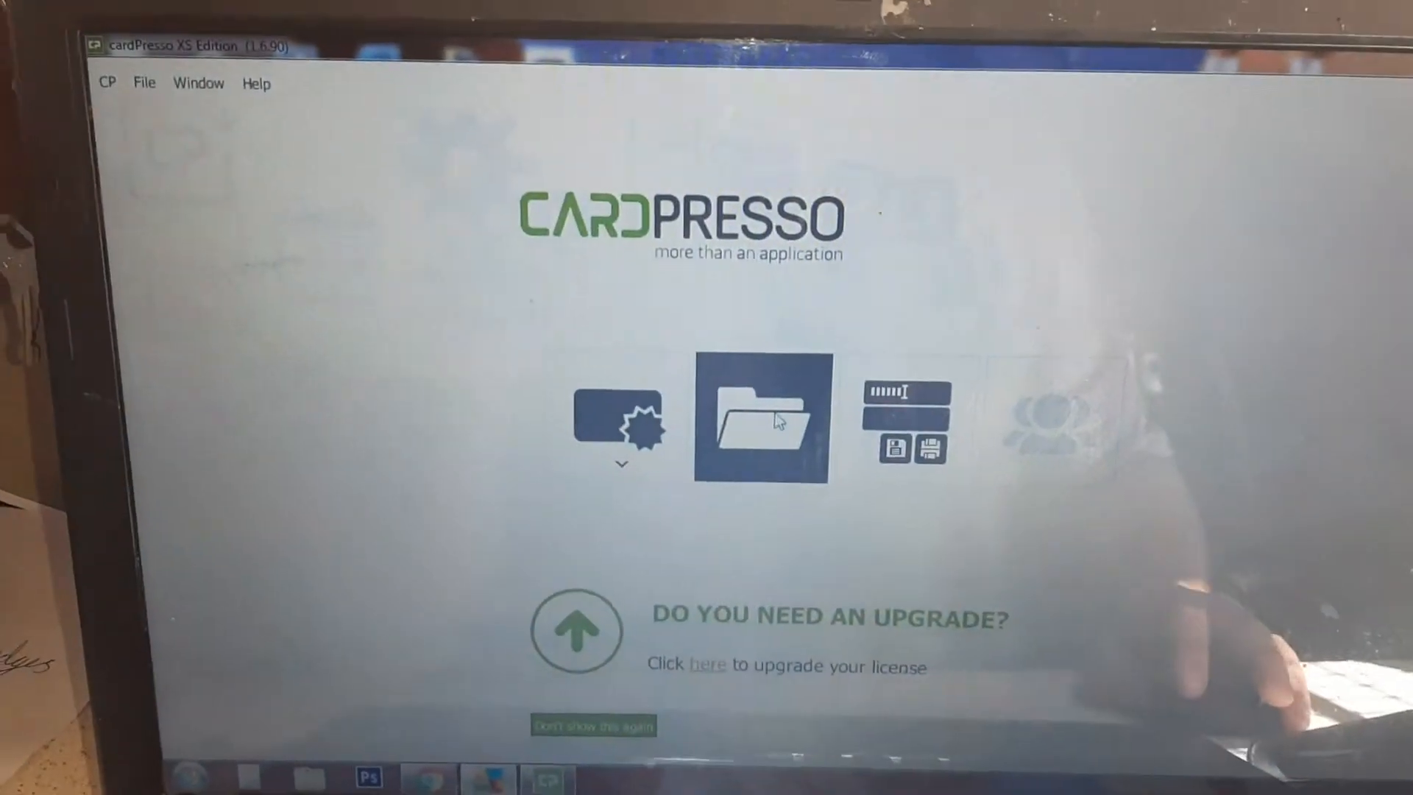
Open the name-and-barcode card template and acknowledge the missing database error
click(762, 417)
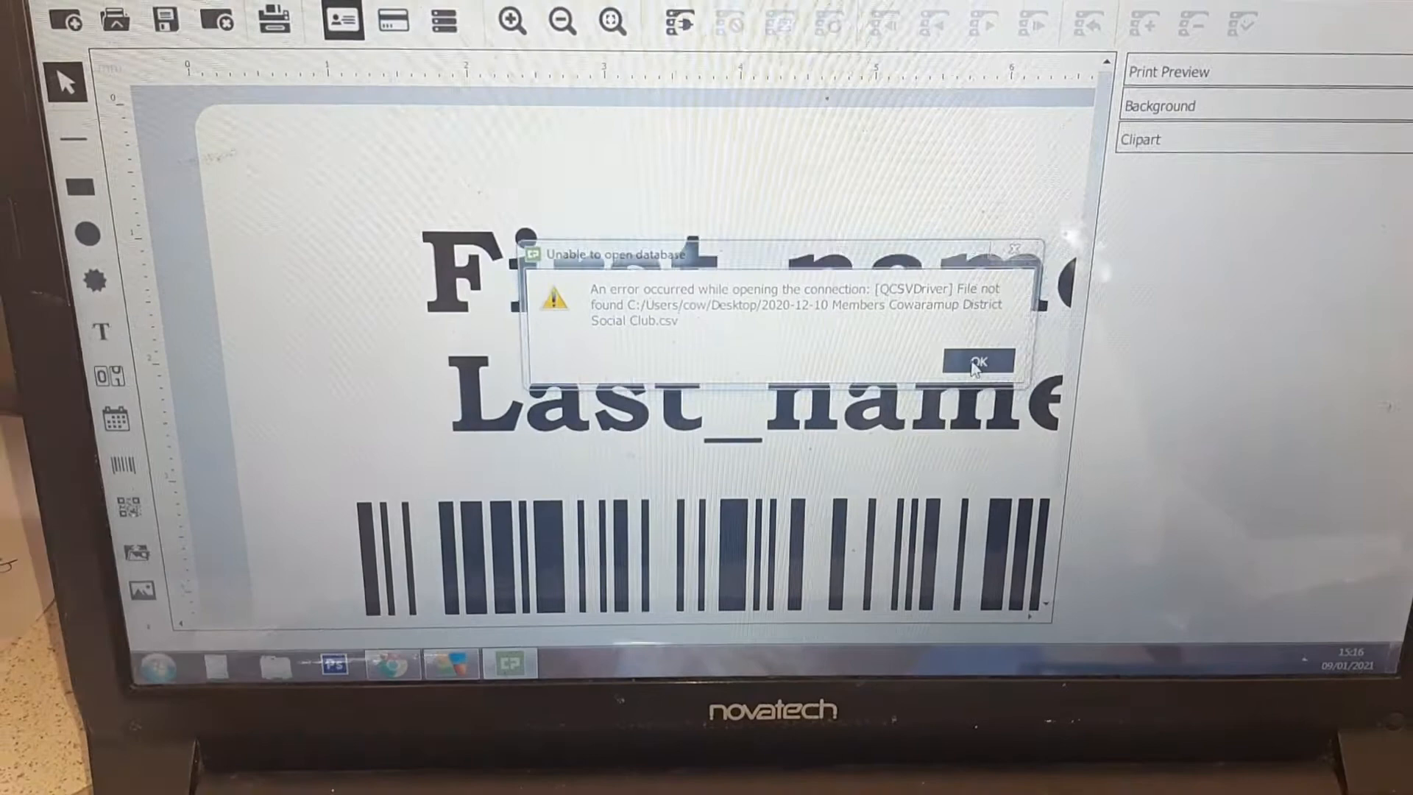
click(978, 363)
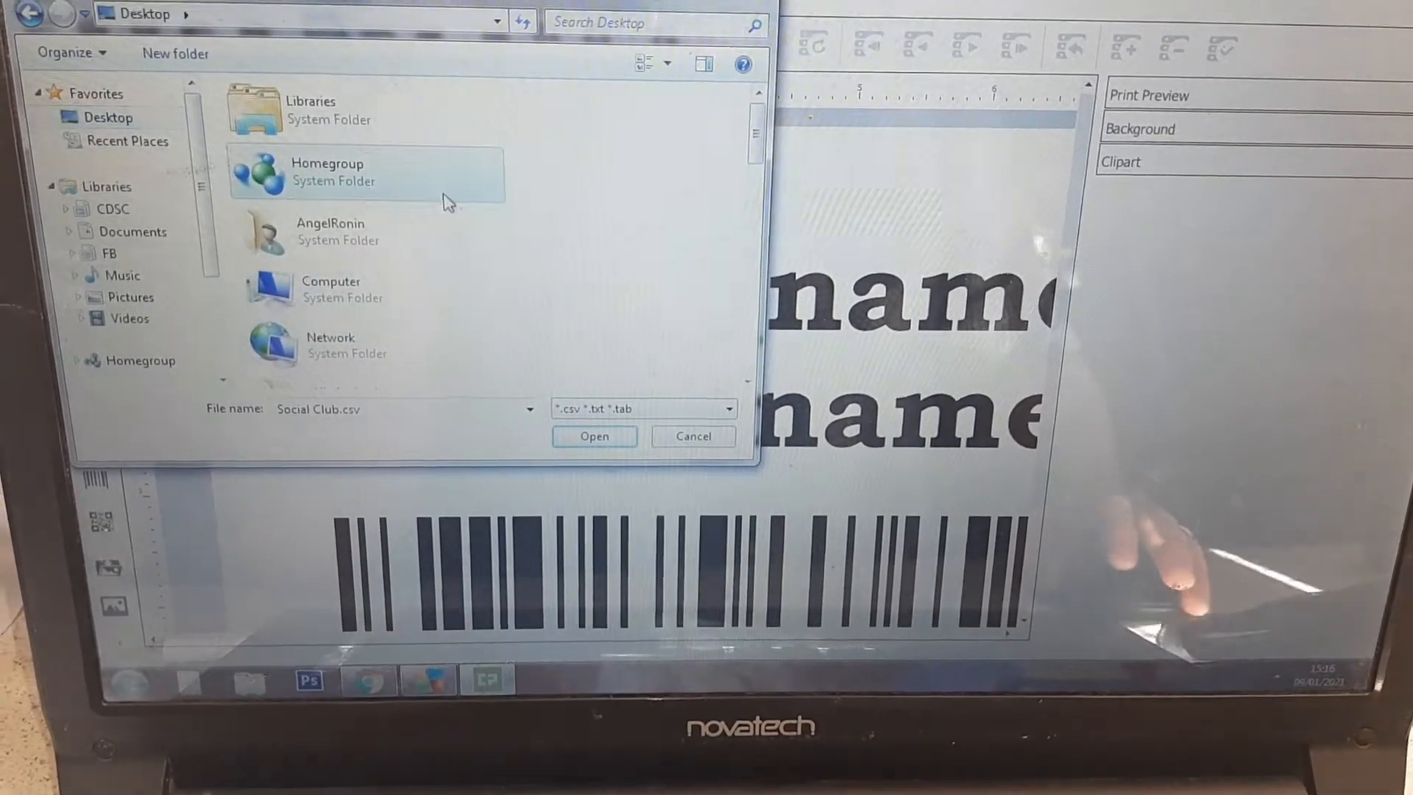
Pick the 2021-01-09 Members CSV from Desktop and show record 1 of 7
double_click(325, 172)
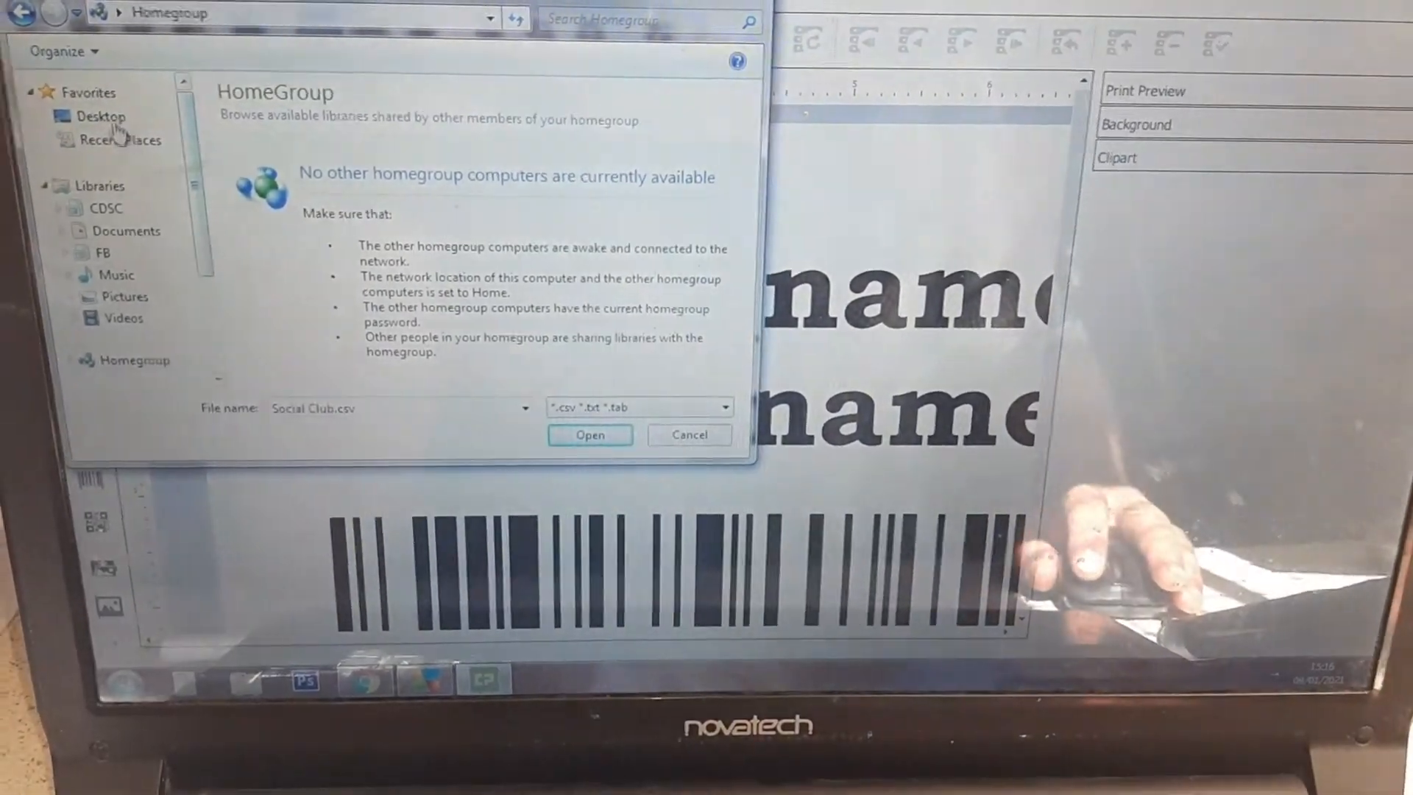
click(95, 116)
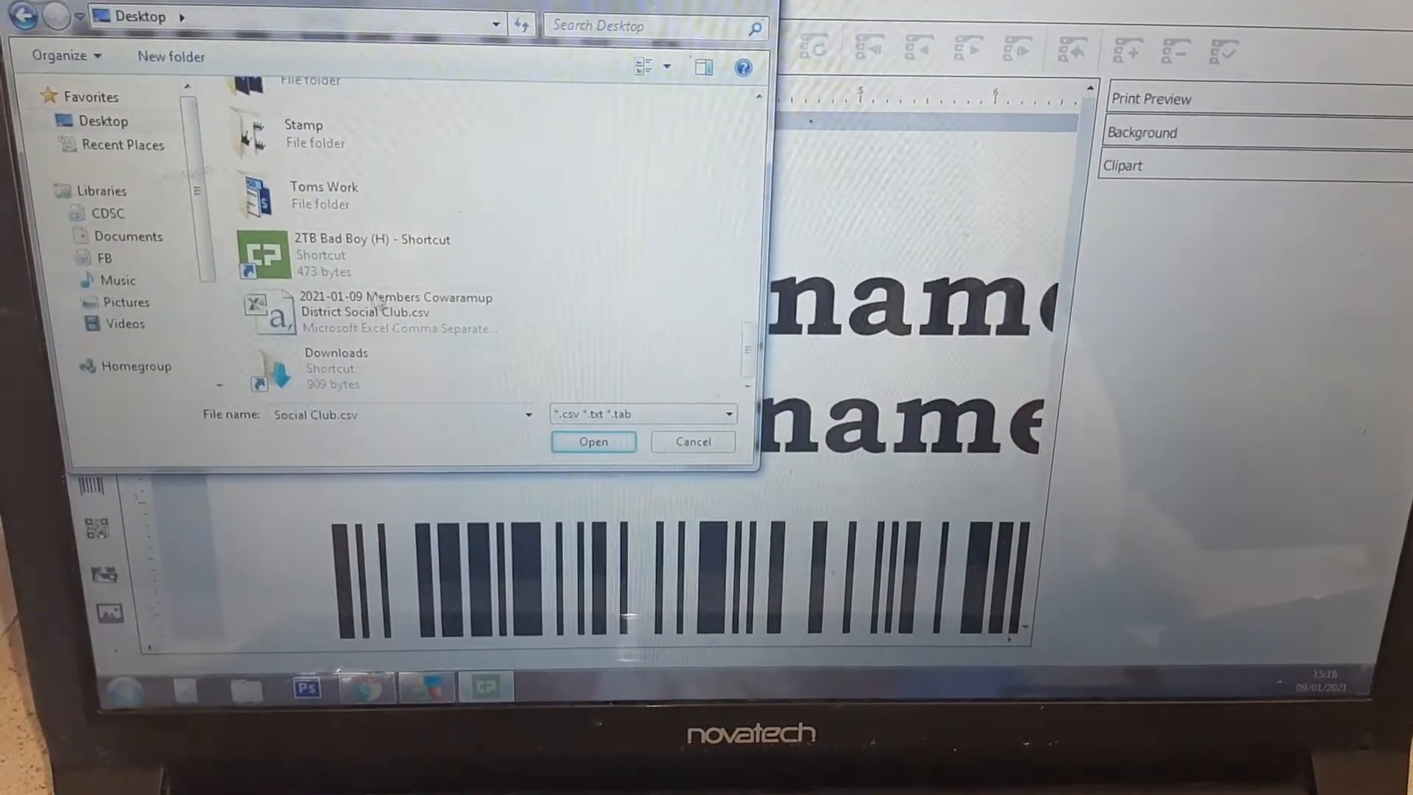
click(394, 313)
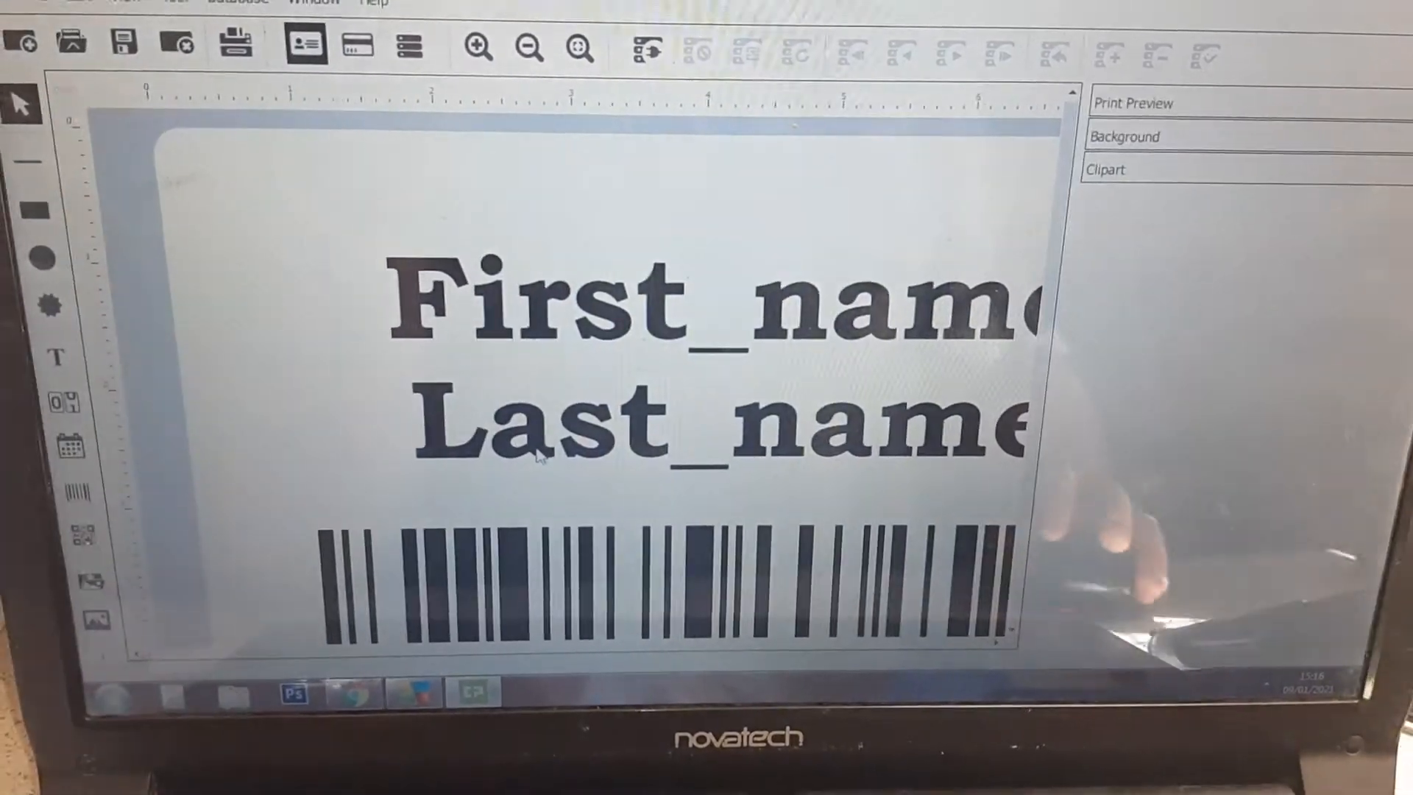
click(699, 73)
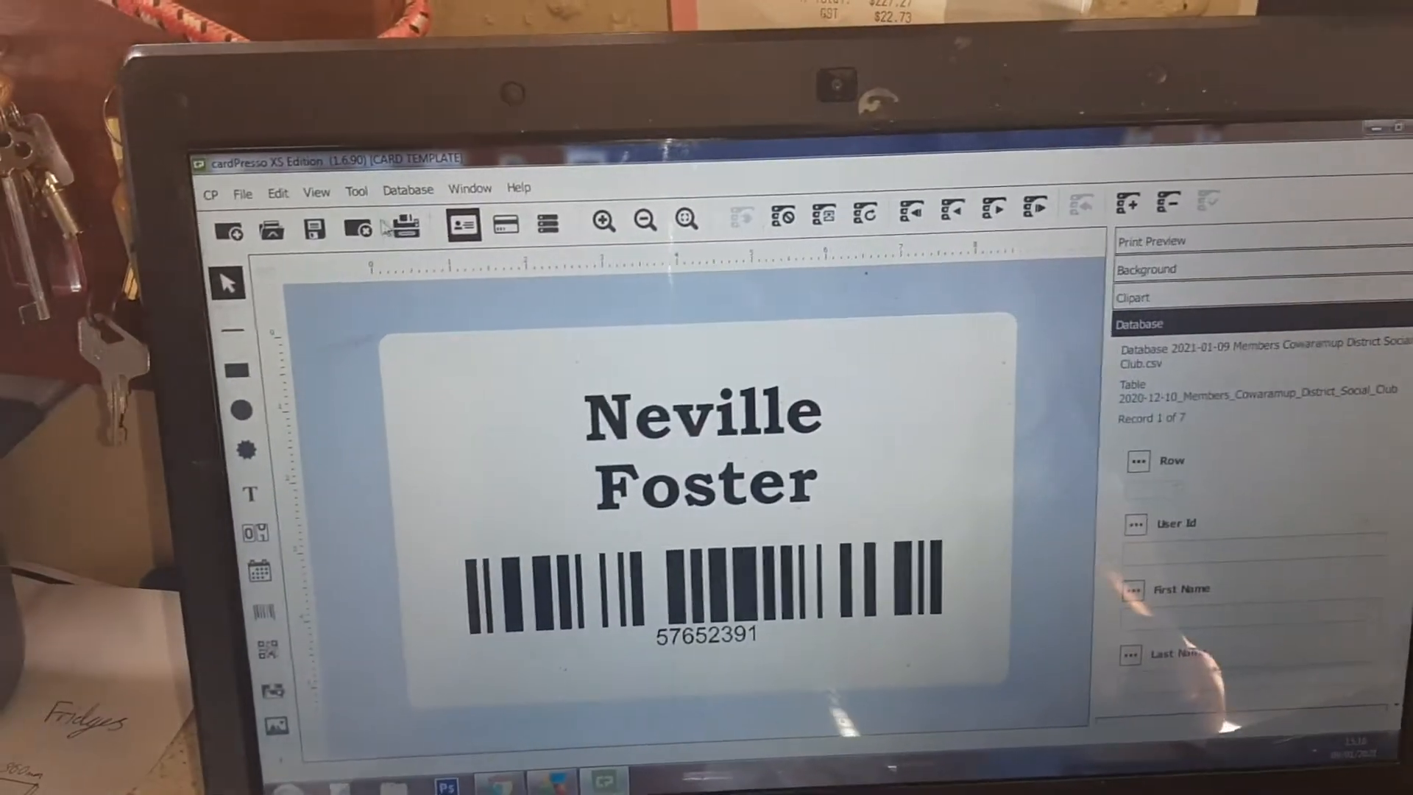
Print all records to the Evolis Zenius printer
click(401, 225)
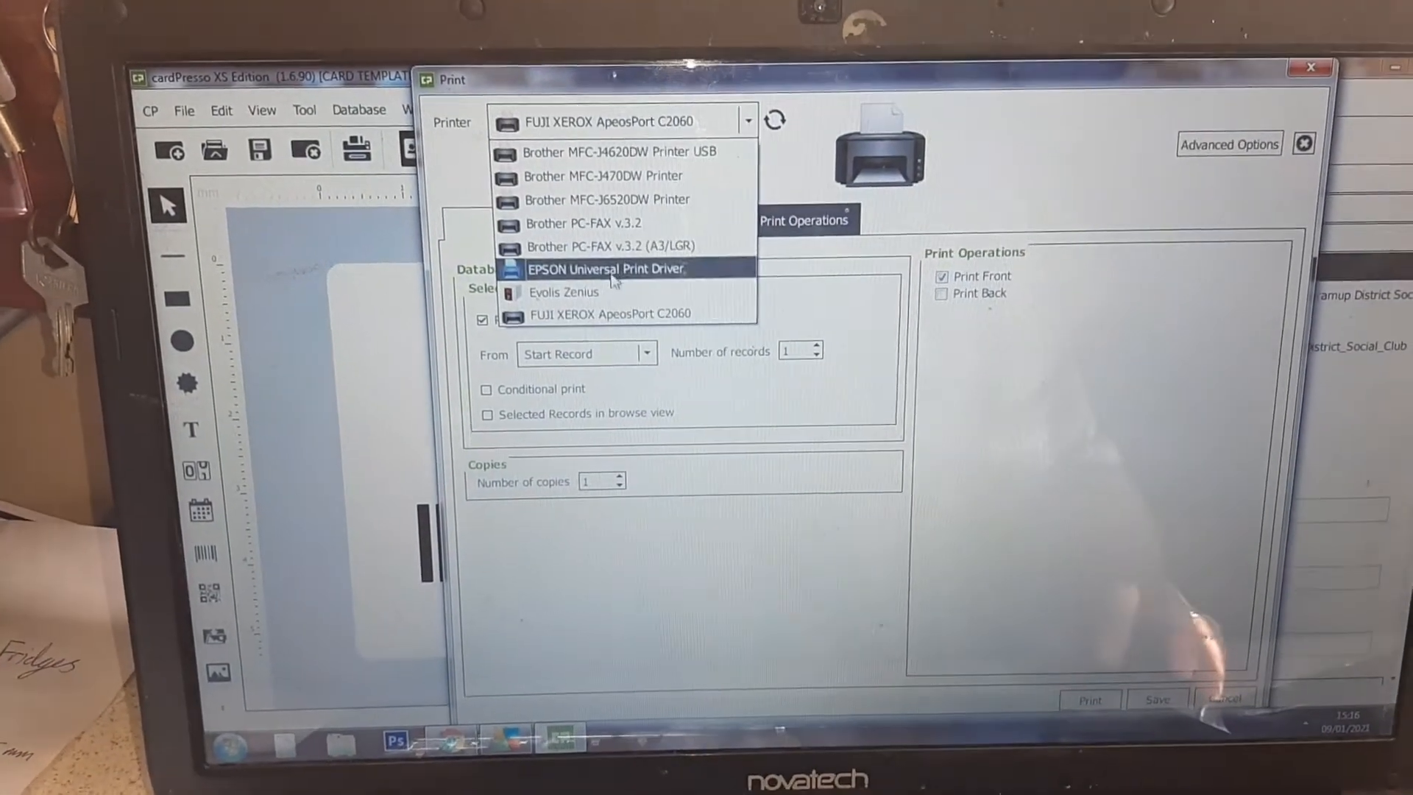
click(564, 292)
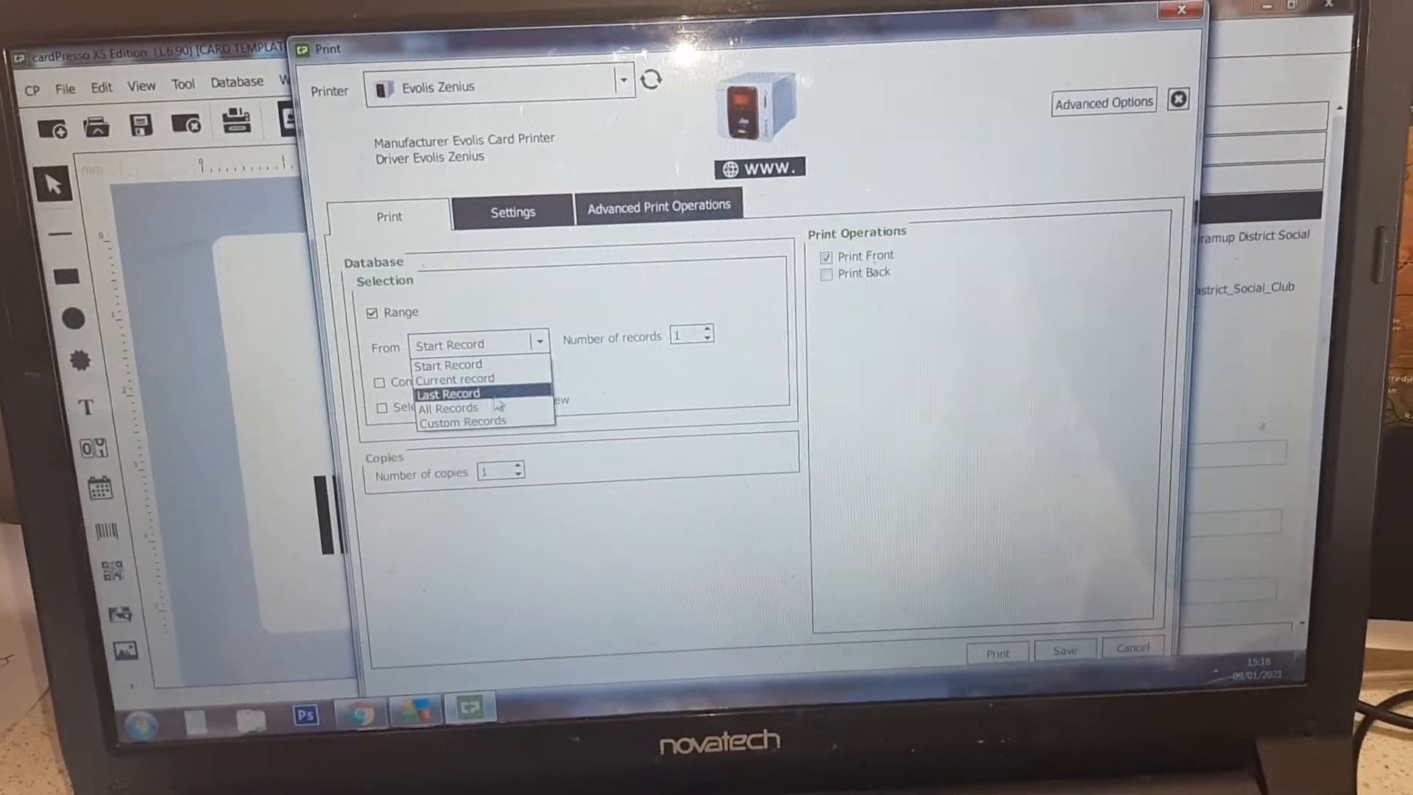
click(448, 407)
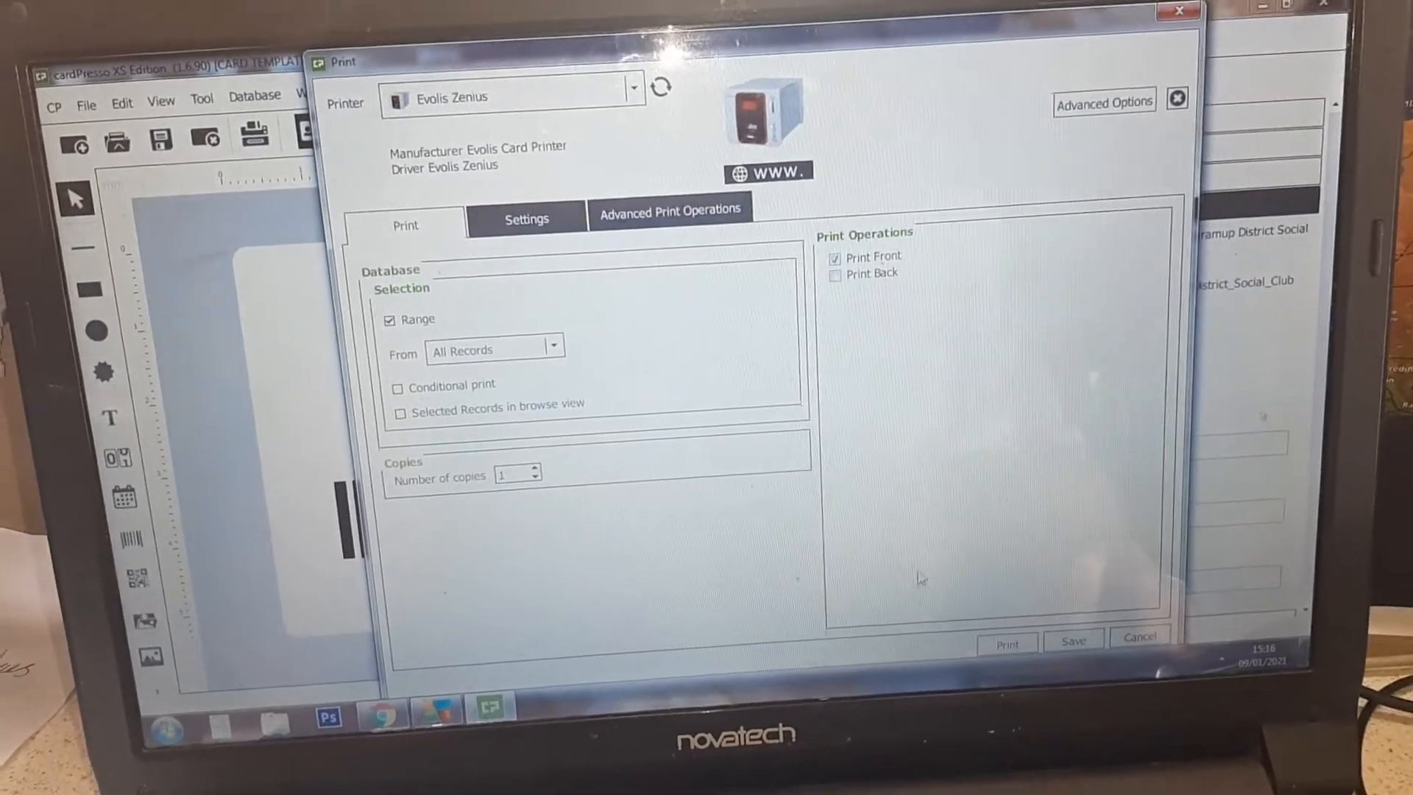
click(1007, 644)
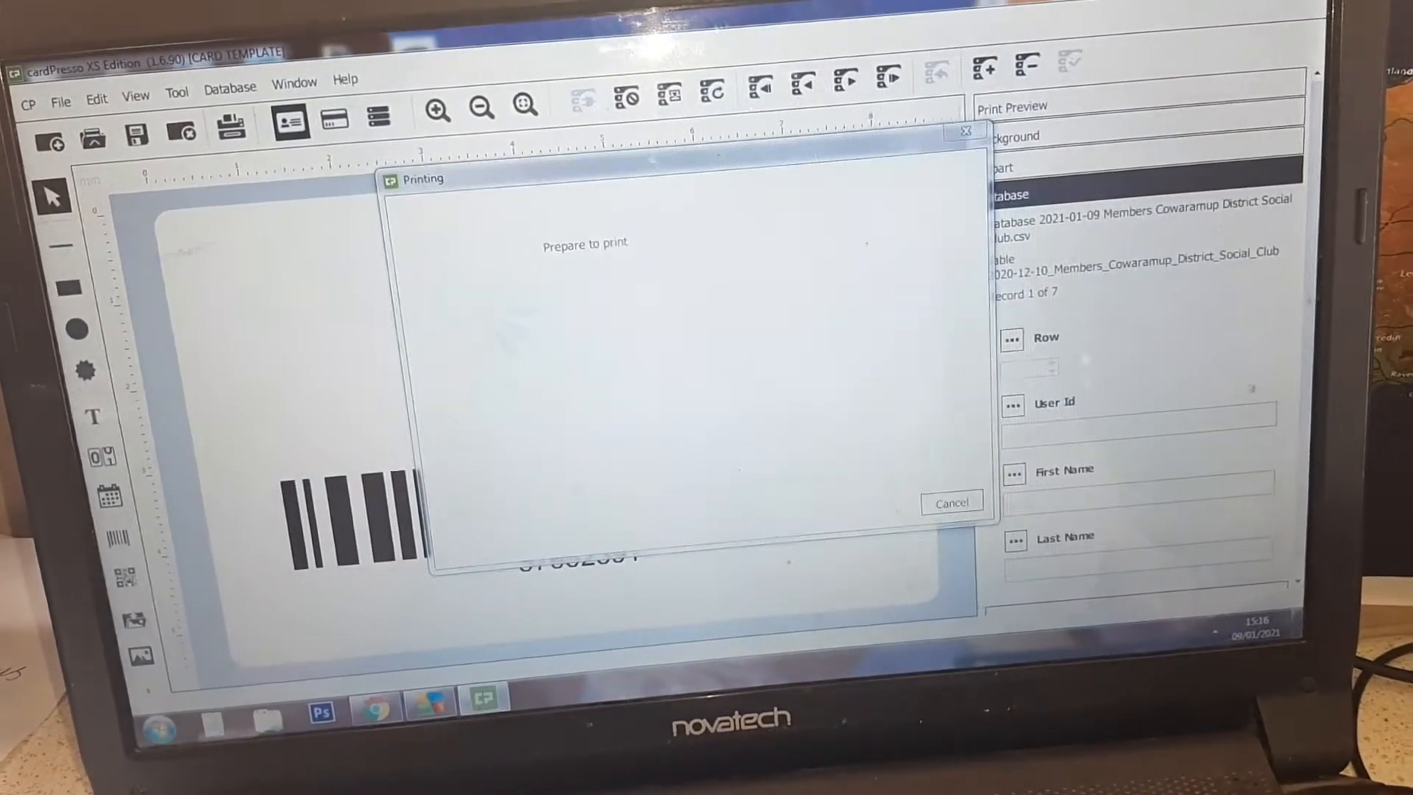